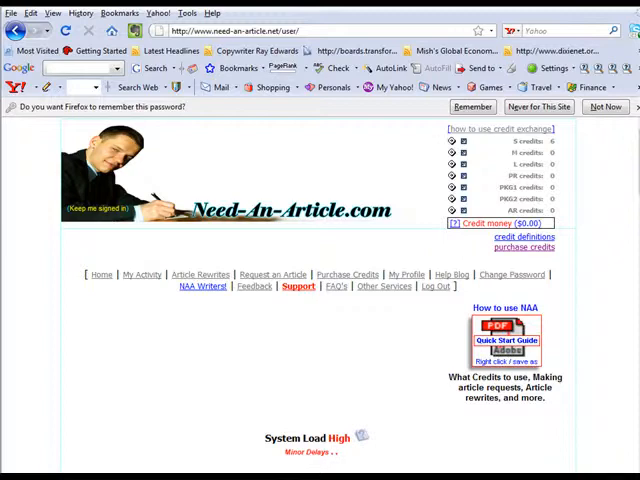
pyautogui.moveTo(410, 422)
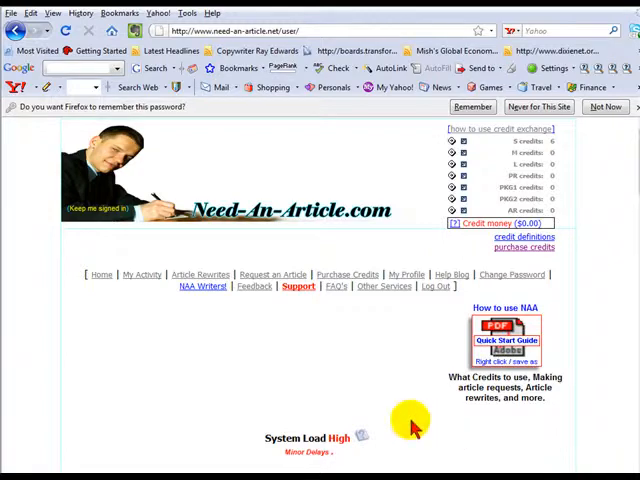
pyautogui.moveTo(160, 316)
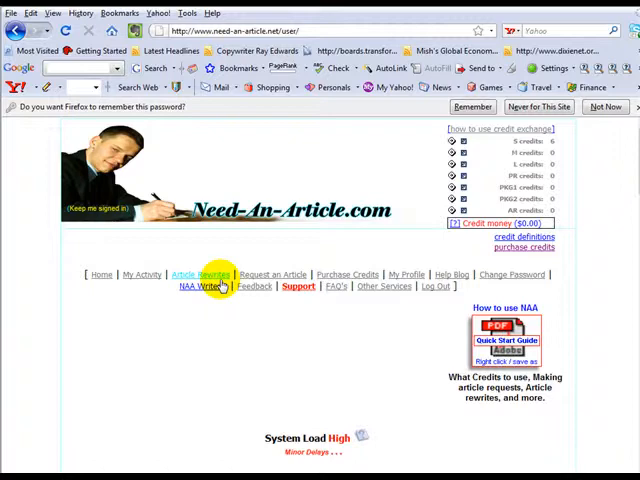
pyautogui.moveTo(304, 344)
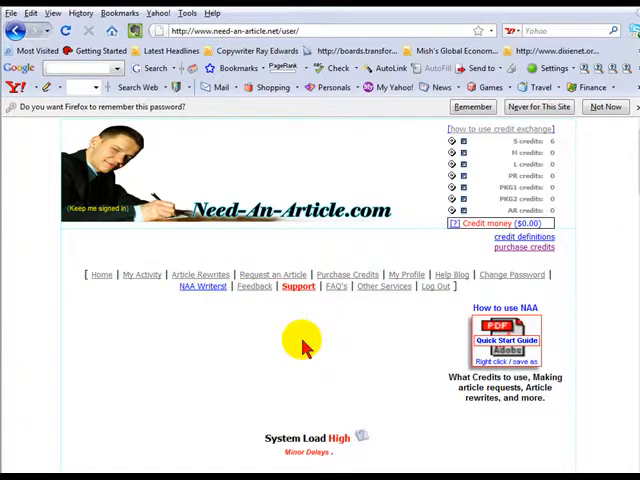
pyautogui.moveTo(312, 330)
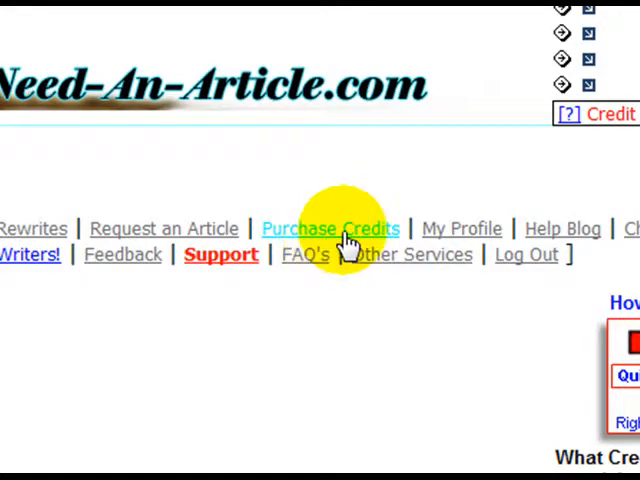
pyautogui.moveTo(356, 244)
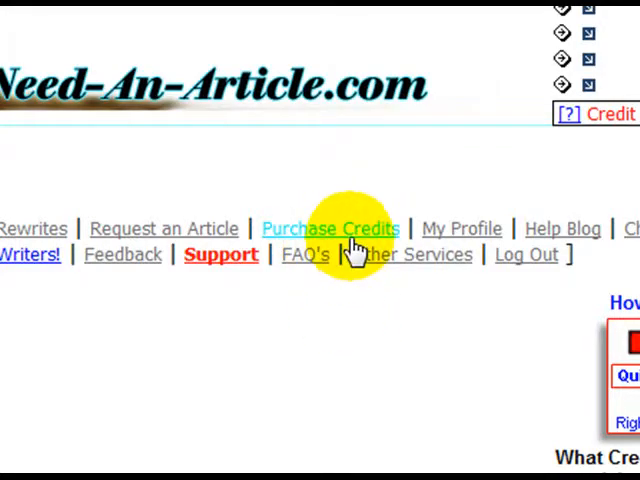
# Step: Bring up the Purchase Credits list showing each credit option and its per-credit price
pyautogui.click(330, 228)
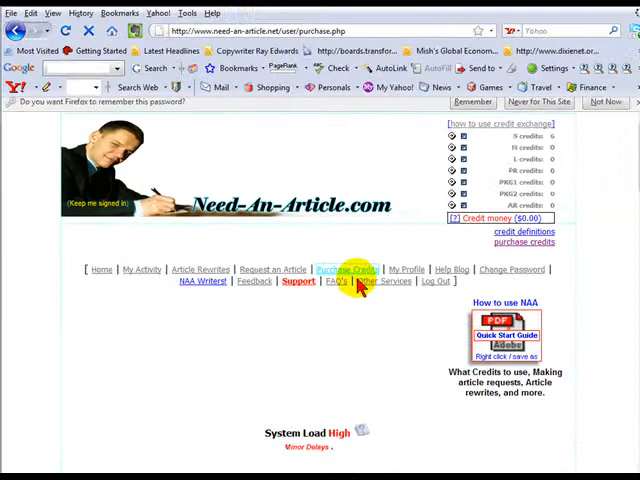
pyautogui.scroll(-3)
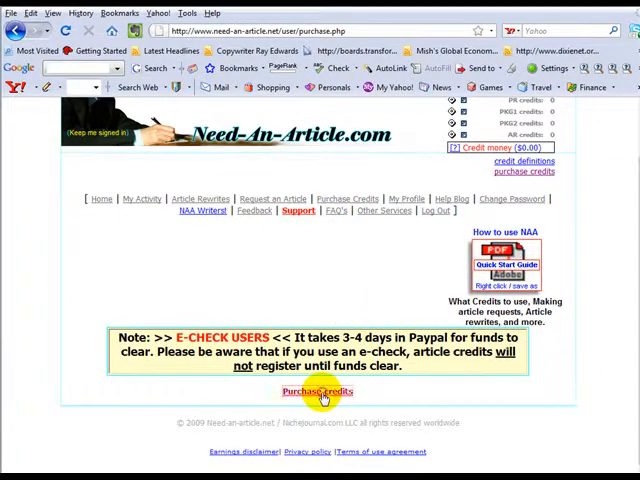
pyautogui.click(318, 392)
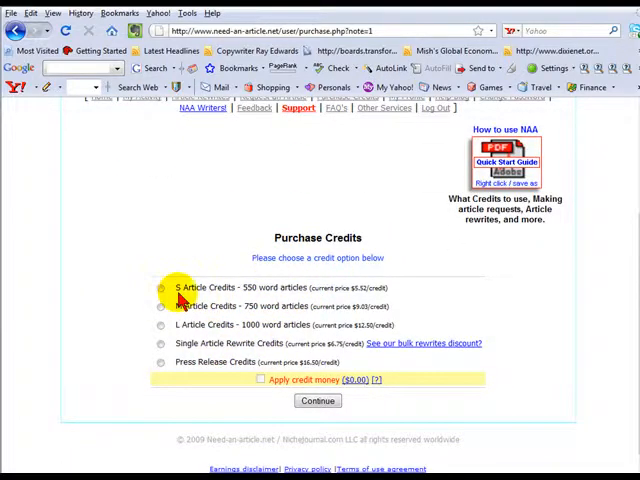
pyautogui.moveTo(228, 324)
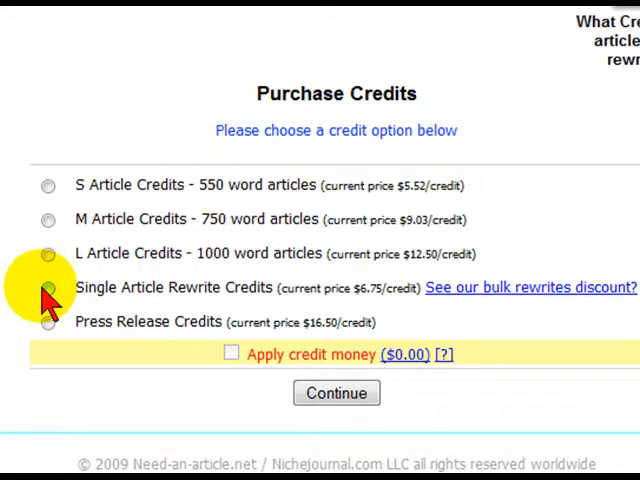
pyautogui.moveTo(384, 190)
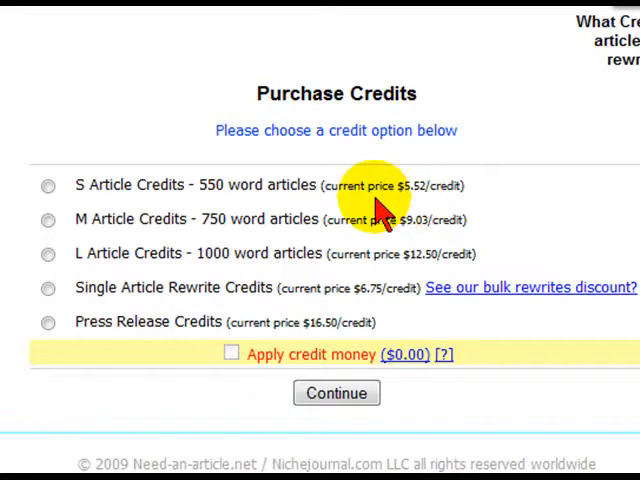
pyautogui.moveTo(420, 200)
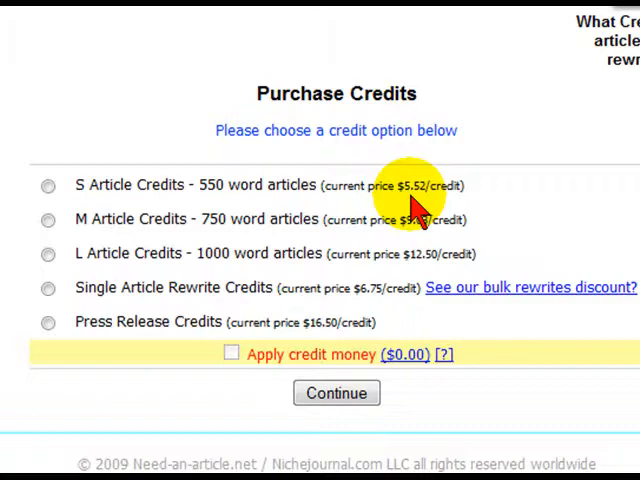
pyautogui.moveTo(424, 240)
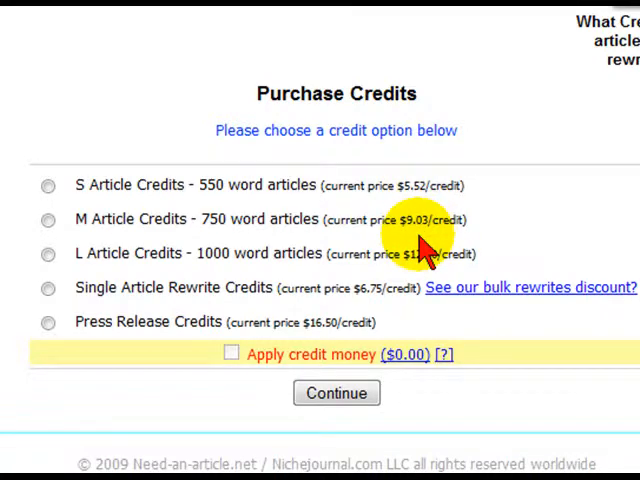
pyautogui.moveTo(150, 252)
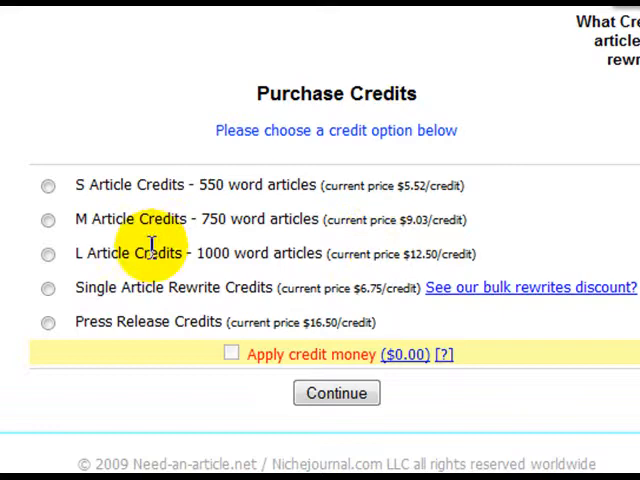
pyautogui.moveTo(270, 248)
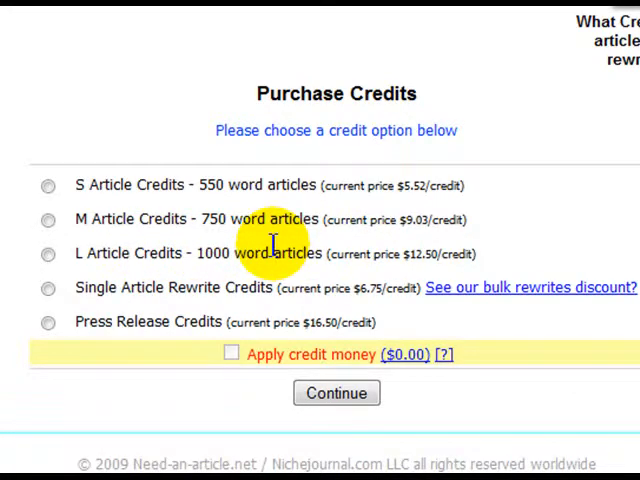
pyautogui.moveTo(280, 290)
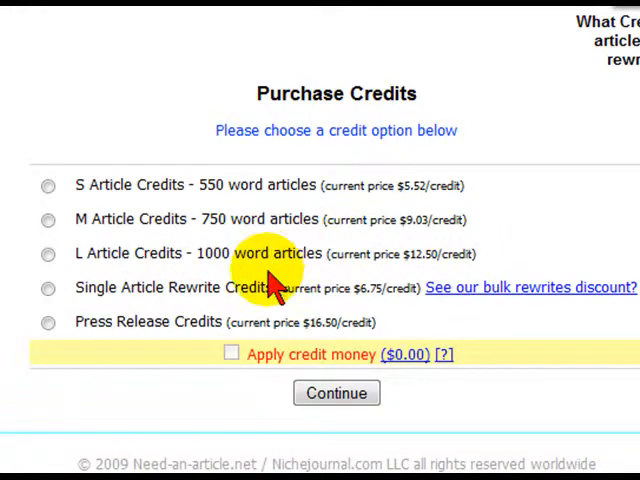
pyautogui.moveTo(170, 344)
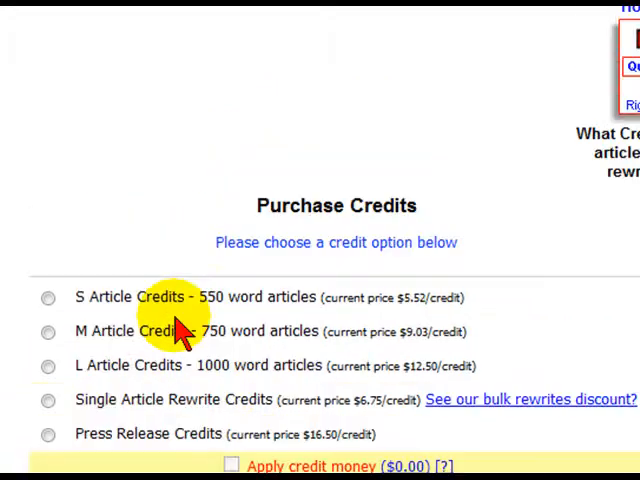
pyautogui.scroll(3)
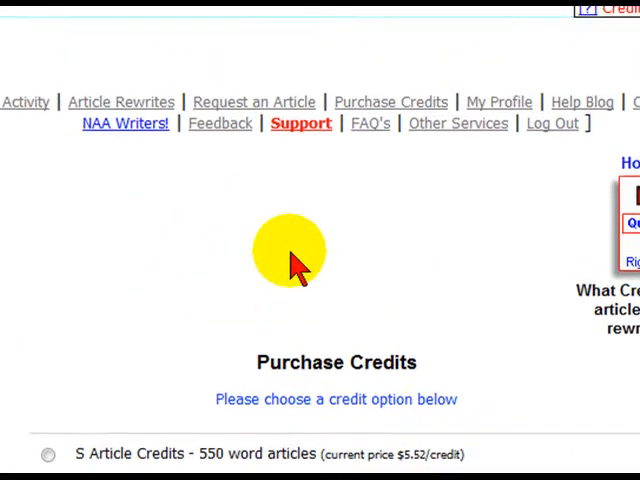
pyautogui.scroll(3)
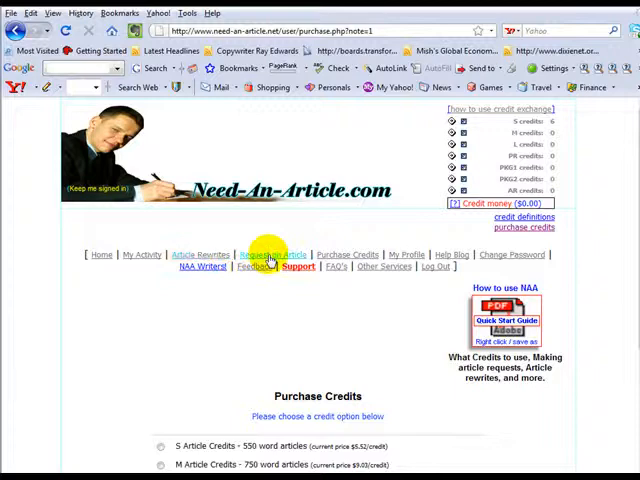
# Step: Go to Request an Article and view the request types by word count and research level
pyautogui.click(272, 256)
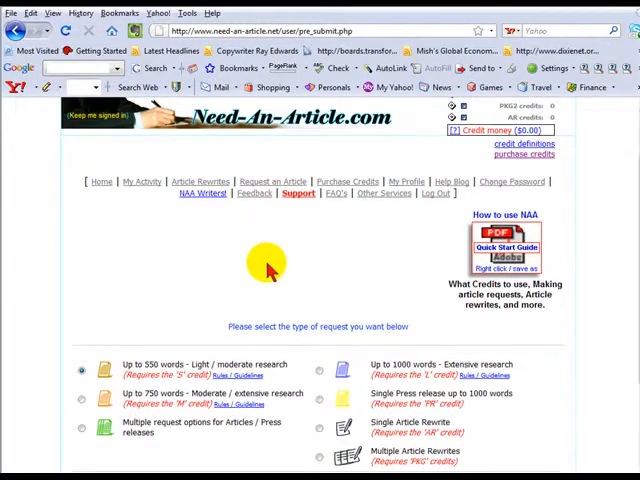
pyautogui.scroll(-3)
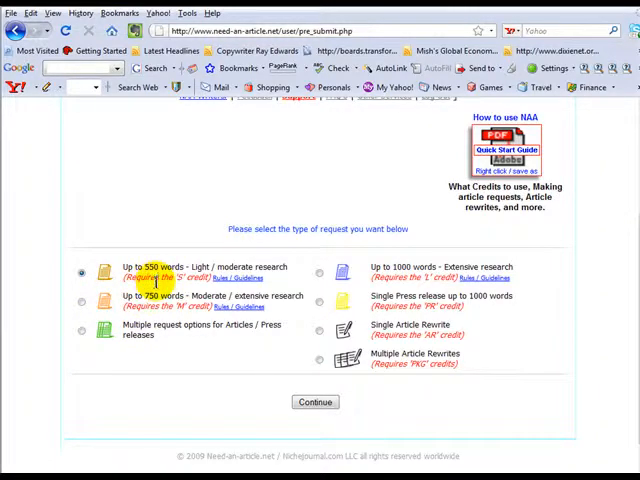
pyautogui.moveTo(158, 288)
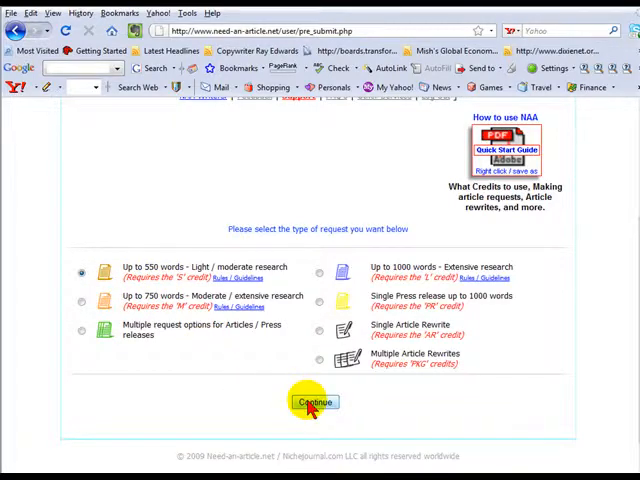
# Step: Start an 'Up to 550 words' request and reach its small article request form
pyautogui.click(314, 400)
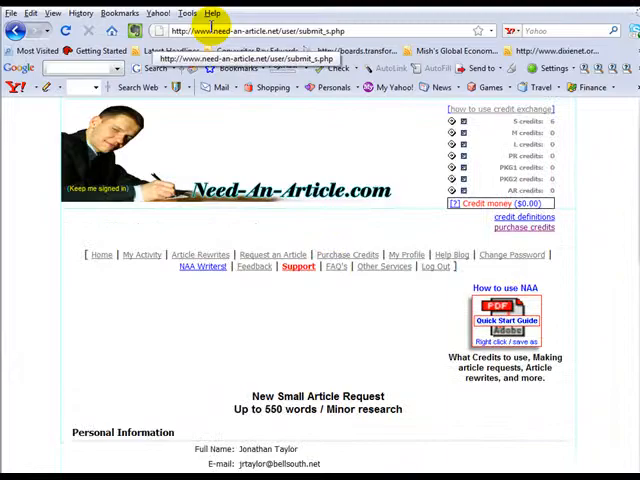
pyautogui.scroll(-3)
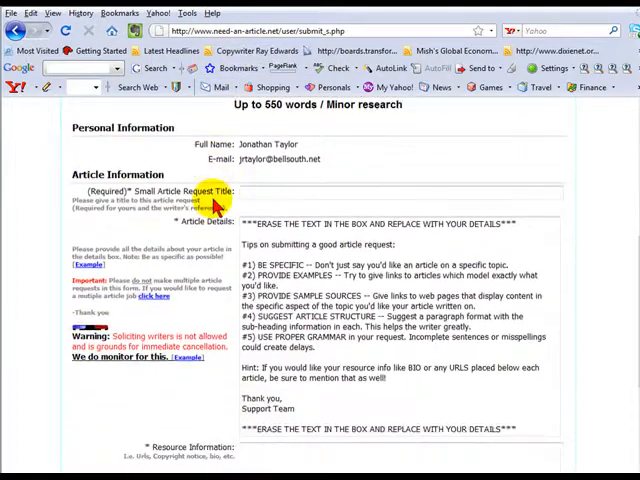
pyautogui.scroll(3)
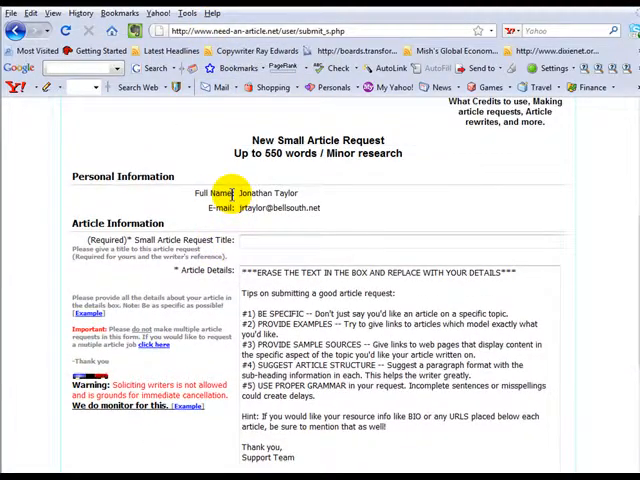
pyautogui.scroll(-3)
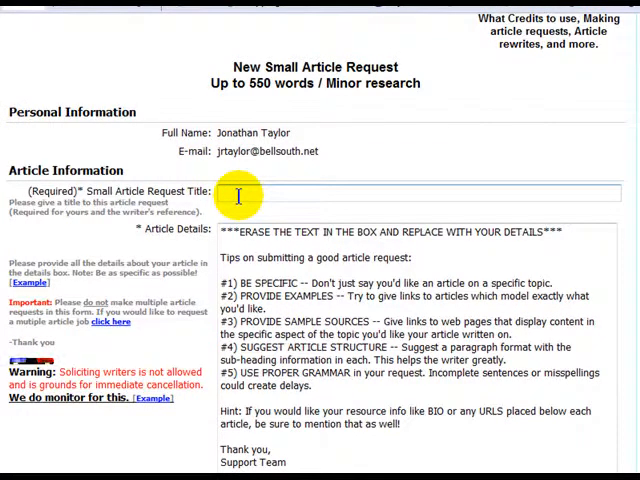
pyautogui.moveTo(370, 218)
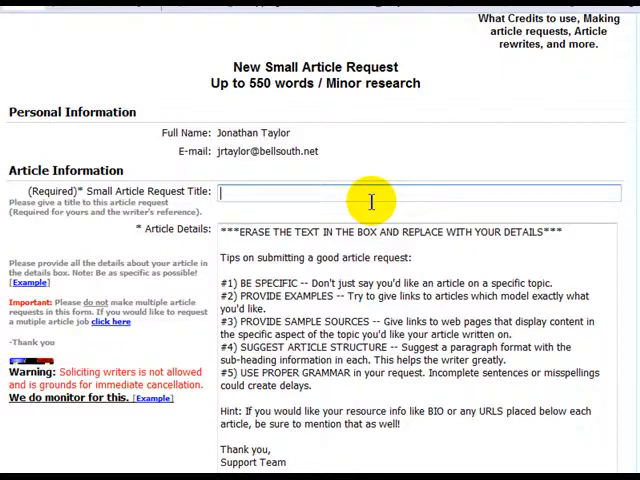
# Step: Enter the request title 'Article on Strength and Conditioning'
pyautogui.write('S')
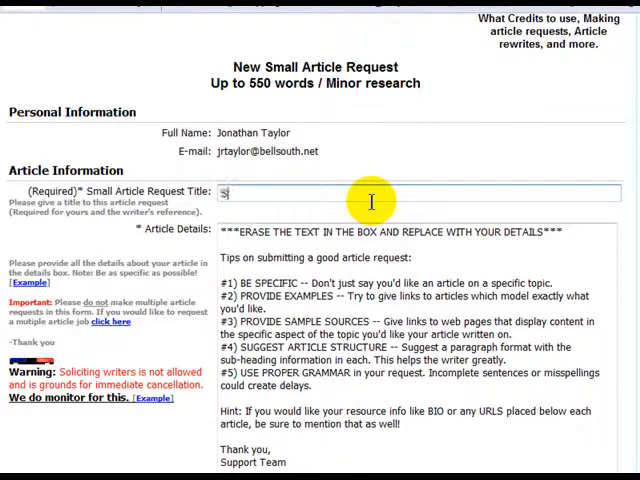
pyautogui.write('Tength')
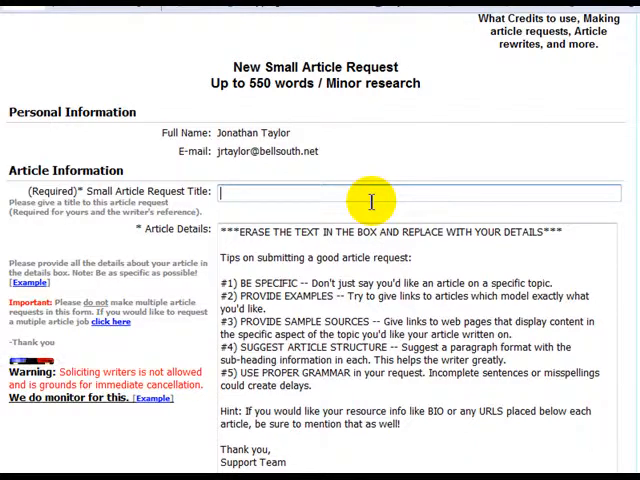
pyautogui.write('N')
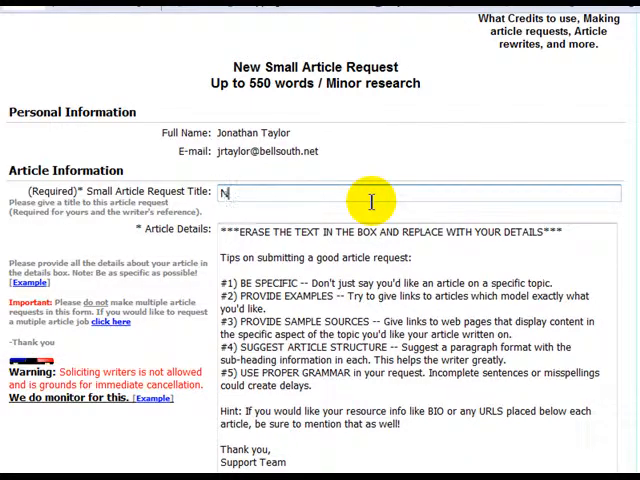
pyautogui.write('Articl')
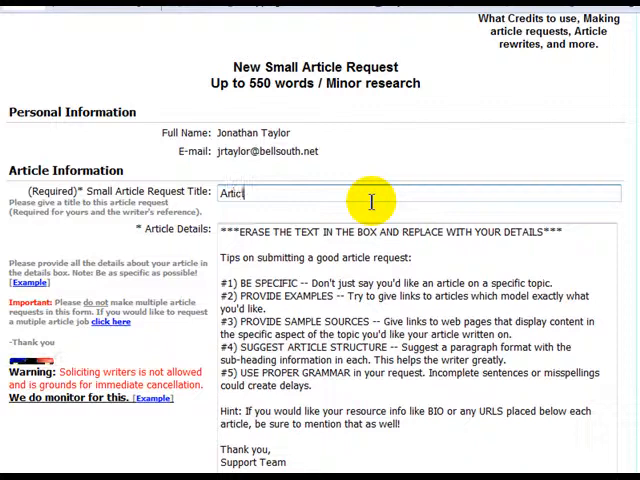
pyautogui.write('e o')
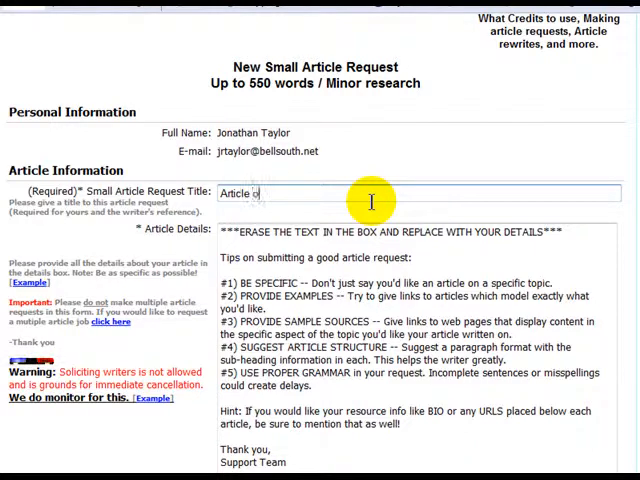
pyautogui.write('n Strength')
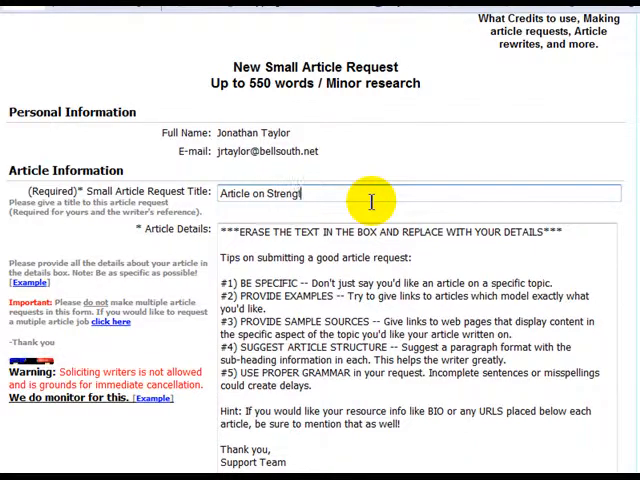
pyautogui.write('h and Conditio')
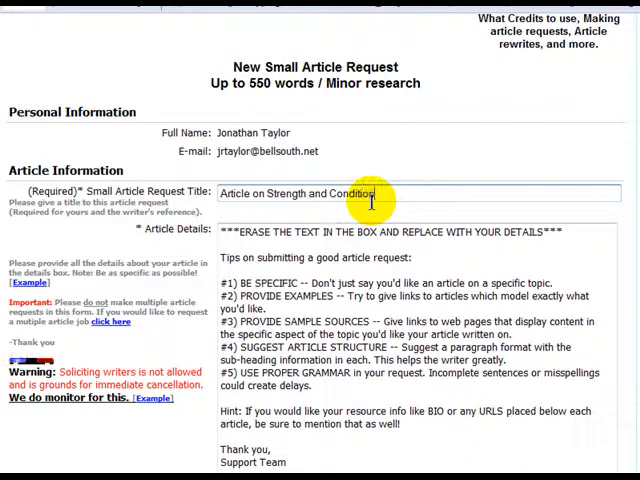
pyautogui.write('ing -')
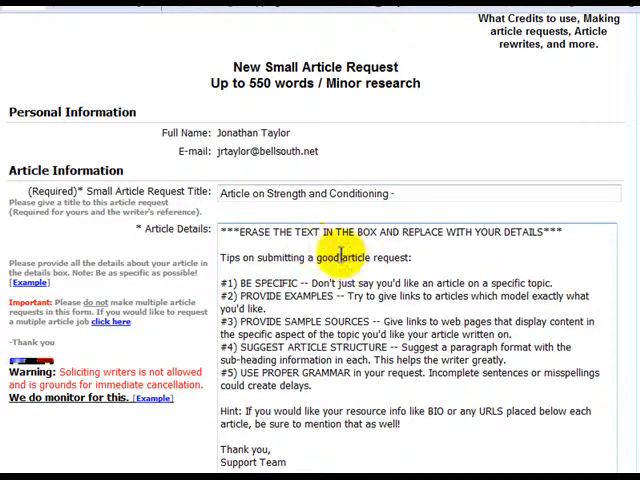
# Step: Select and remove the placeholder tips from the Article Details box, leaving it empty
pyautogui.press('ctrl+a')
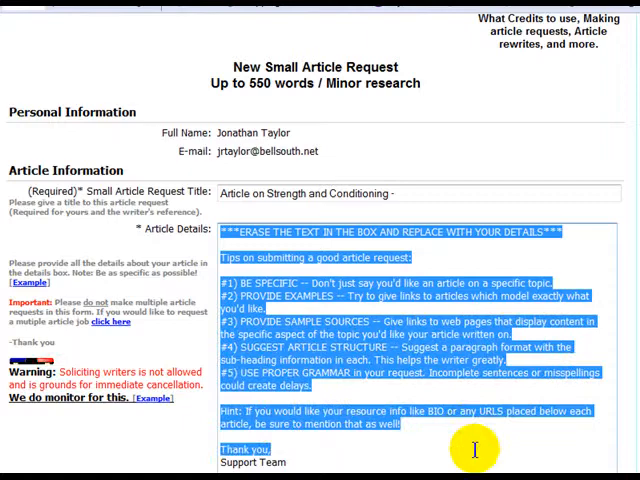
pyautogui.scroll(-3)
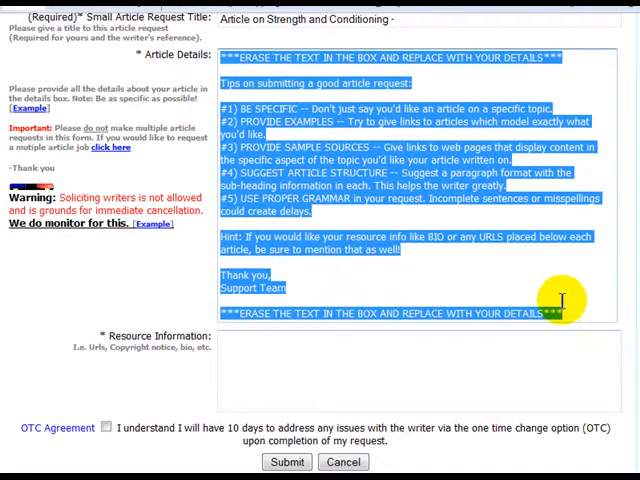
pyautogui.tripleClick(400, 180)
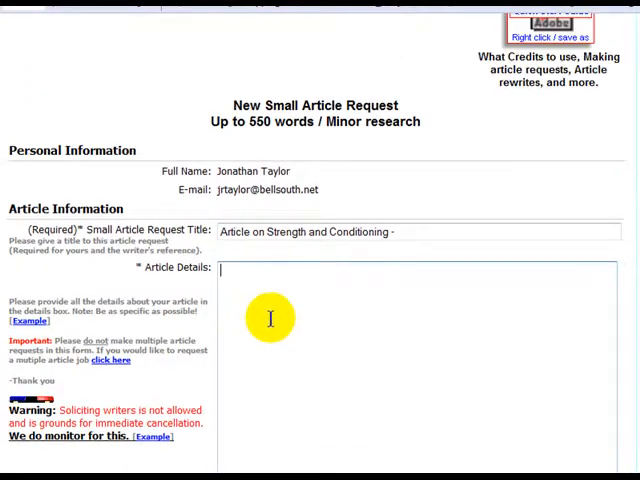
pyautogui.scroll(-3)
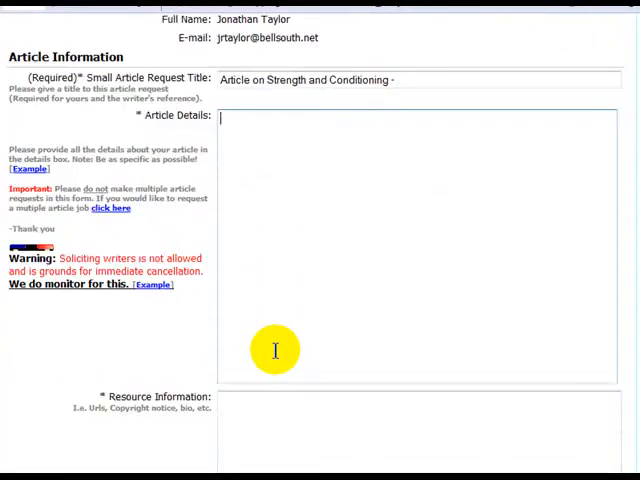
pyautogui.scroll(3)
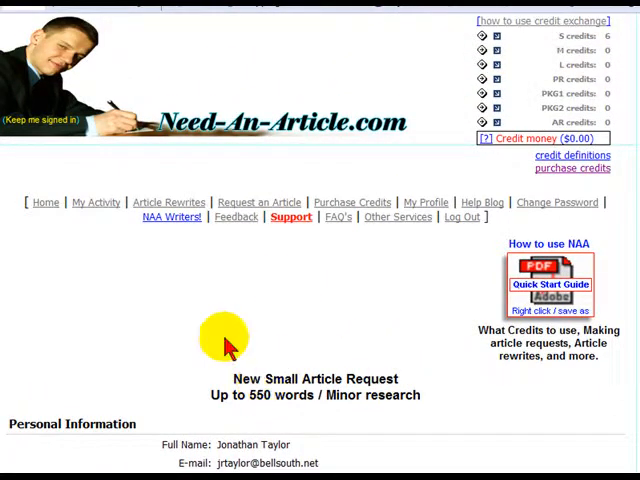
pyautogui.moveTo(120, 204)
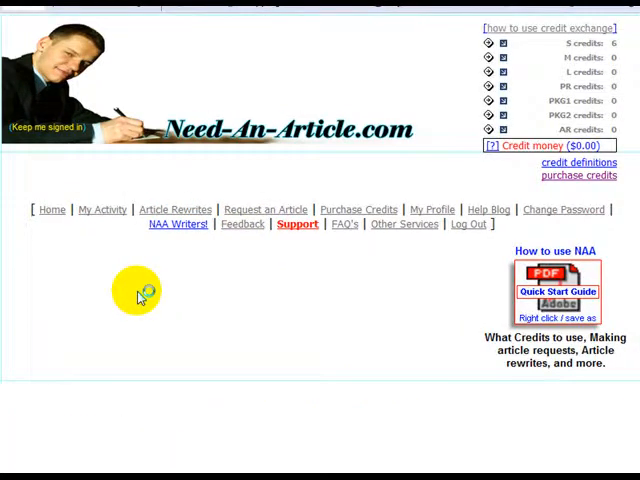
# Step: From My Activity, show the original request of the completed 'strength training/ request DeeCee' job
pyautogui.click(100, 208)
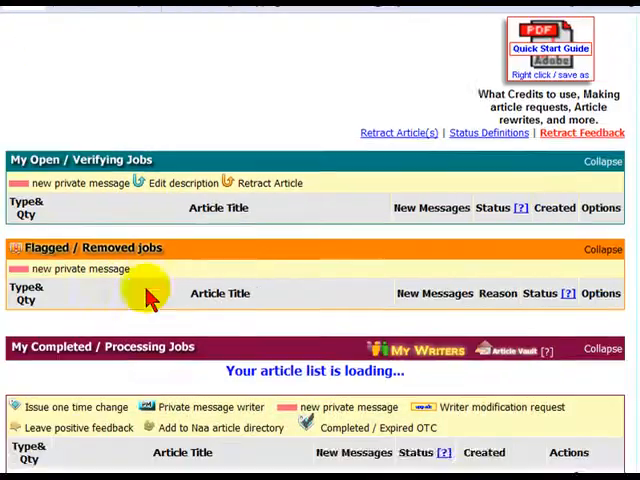
pyautogui.scroll(-3)
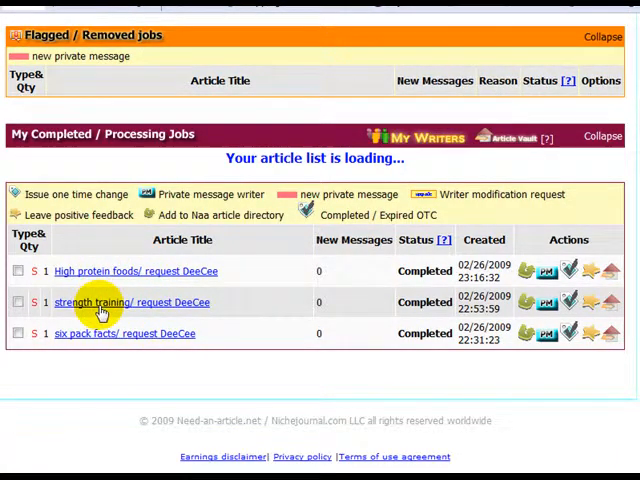
pyautogui.click(130, 302)
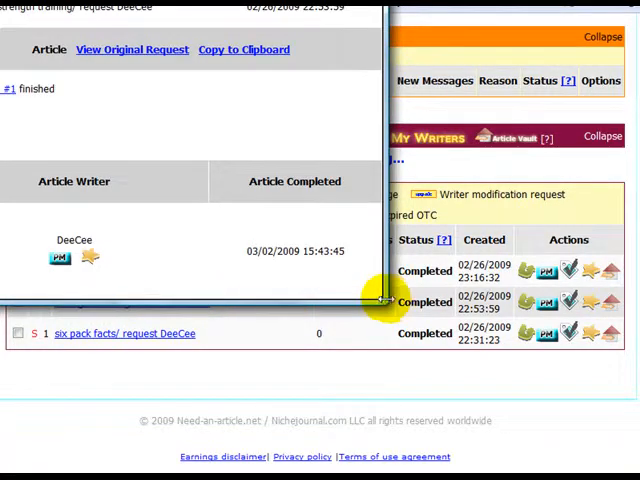
pyautogui.moveTo(384, 300); pyautogui.dragTo(520, 404)
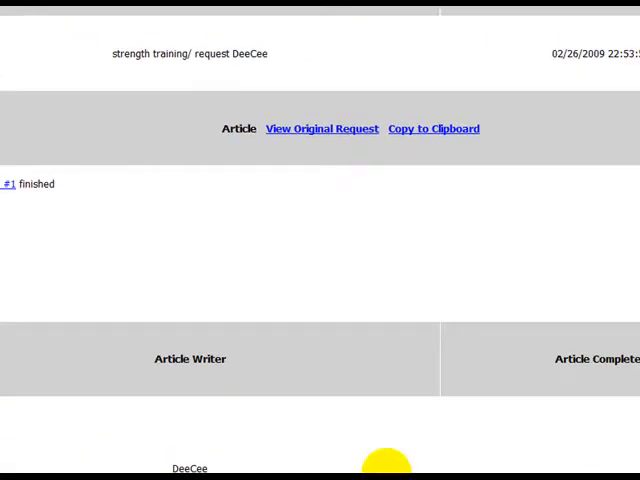
pyautogui.moveTo(10, 256)
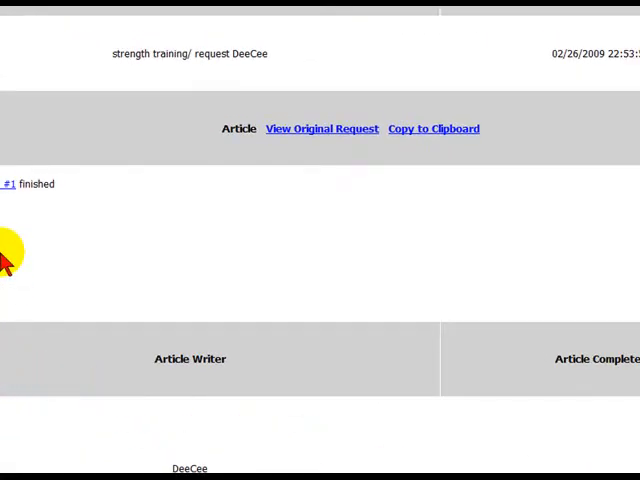
pyautogui.moveTo(64, 190)
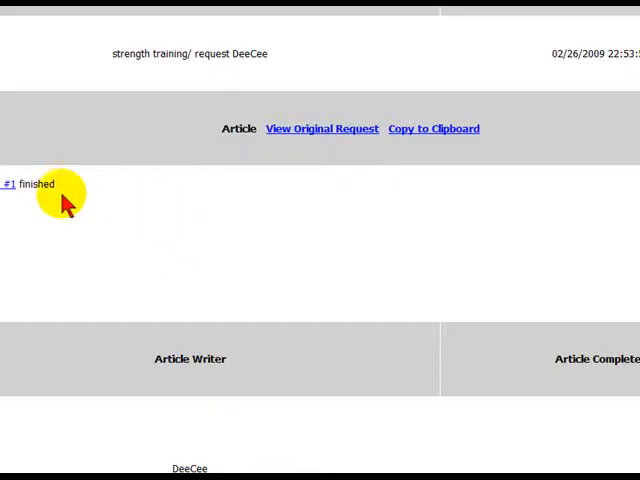
pyautogui.moveTo(308, 132)
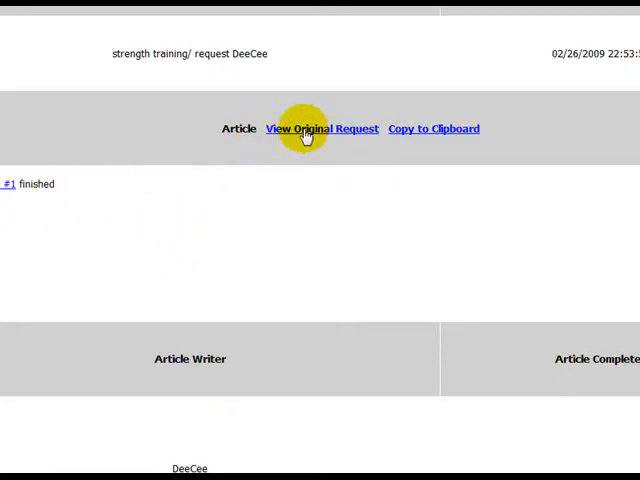
pyautogui.click(322, 128)
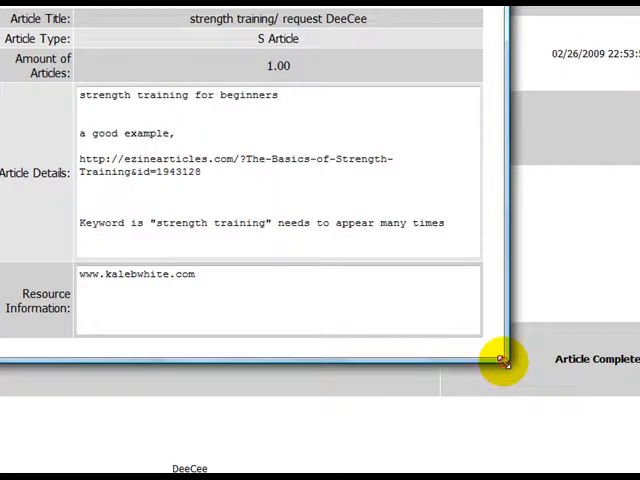
# Step: Highlight the required keyword 'strength training' in the request's keyword line
pyautogui.click(504, 360)
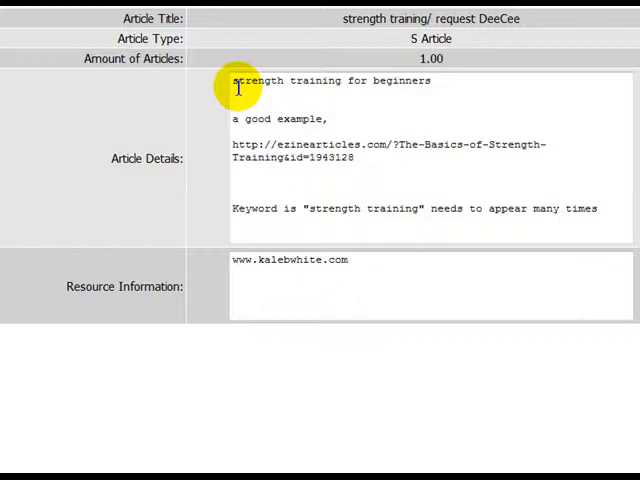
pyautogui.moveTo(396, 88)
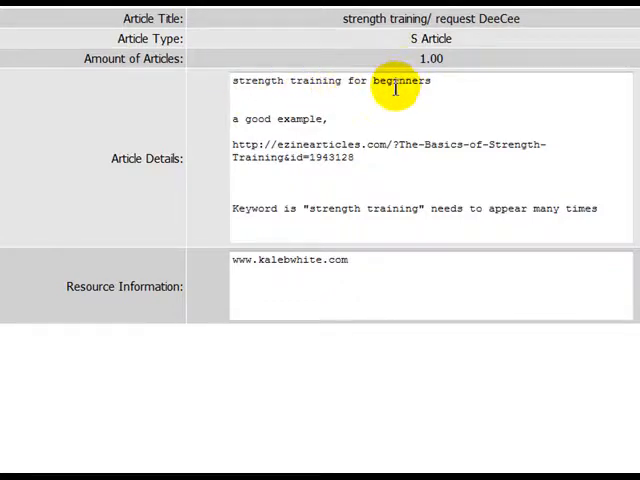
pyautogui.moveTo(232, 132)
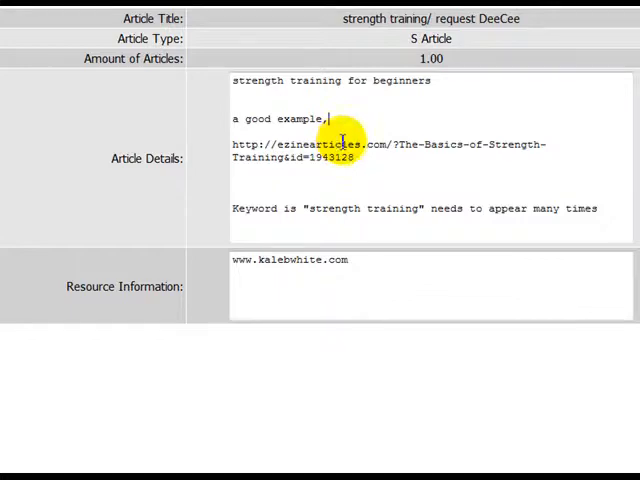
pyautogui.moveTo(224, 180)
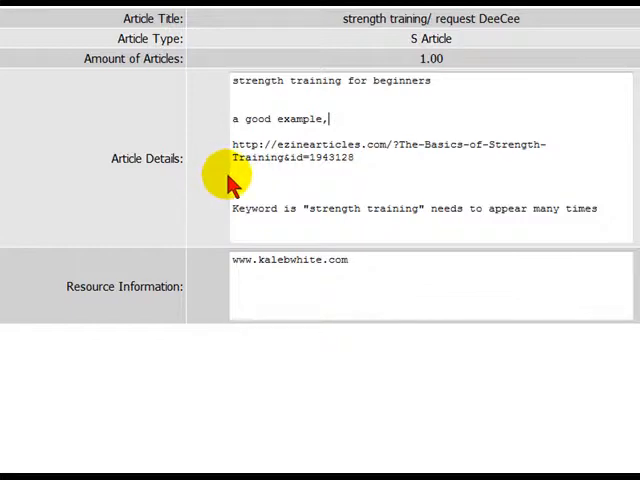
pyautogui.moveTo(236, 180)
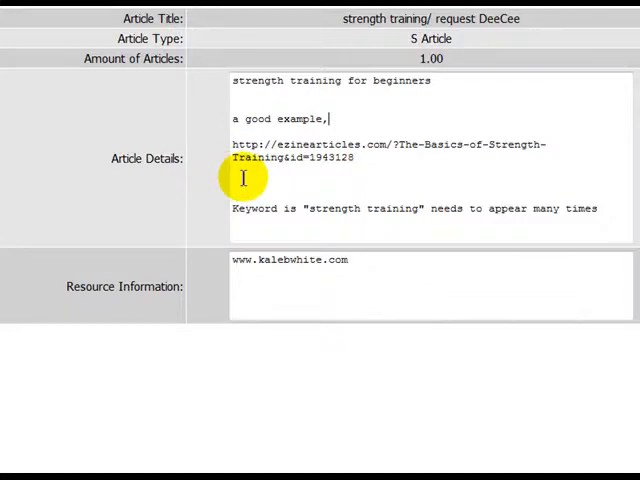
pyautogui.moveTo(236, 152)
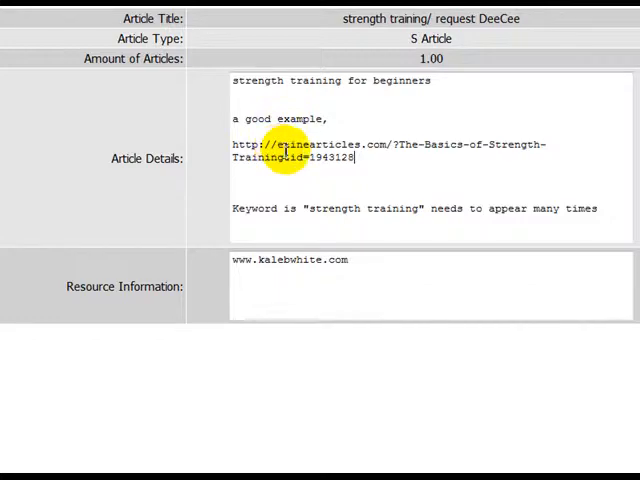
pyautogui.moveTo(364, 140)
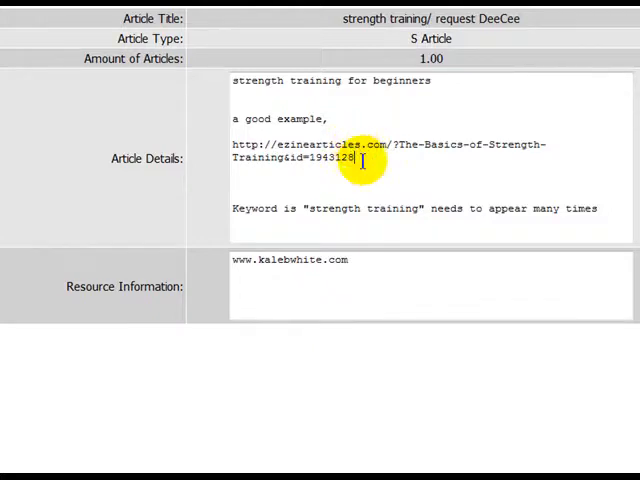
pyautogui.moveTo(362, 180)
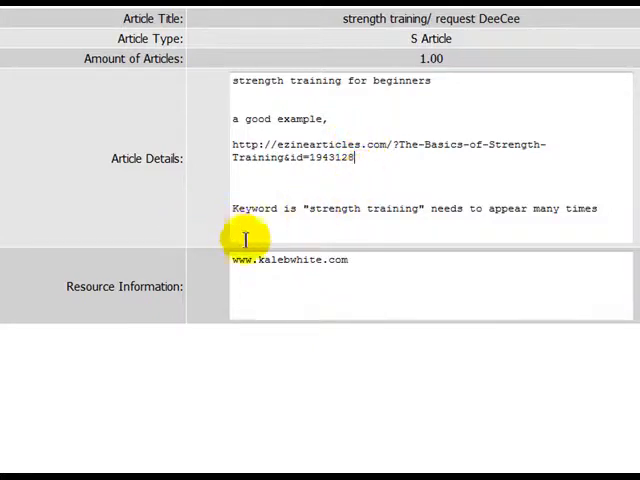
pyautogui.moveTo(234, 208)
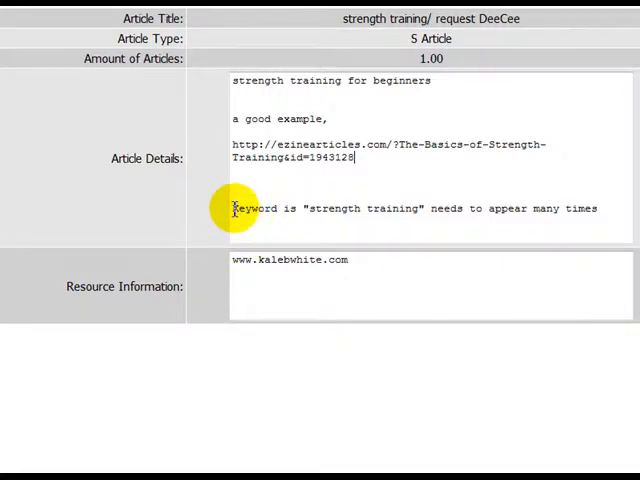
pyautogui.moveTo(232, 208); pyautogui.dragTo(362, 208)
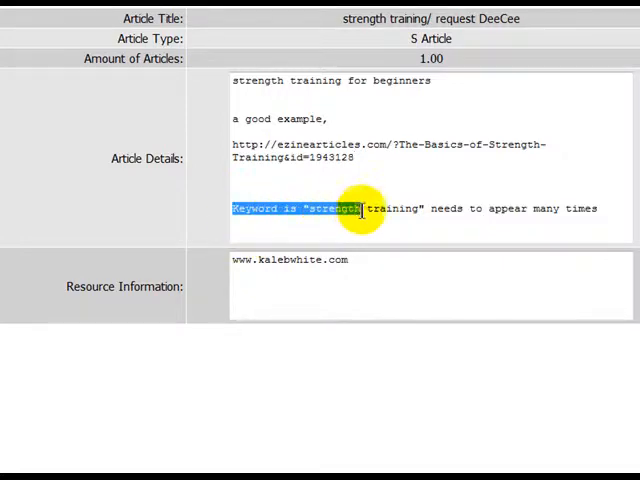
pyautogui.click(312, 214)
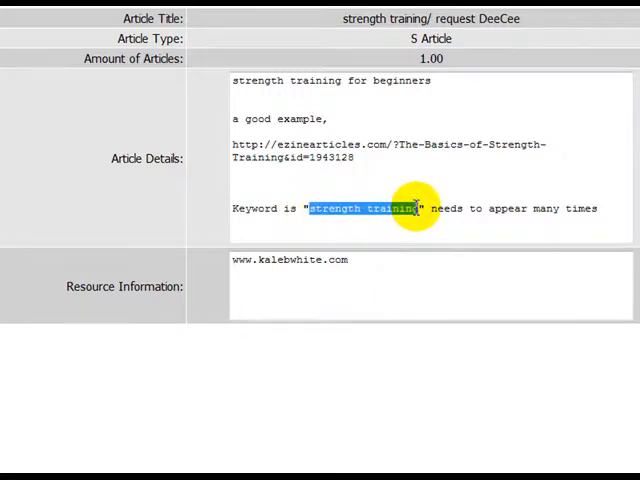
pyautogui.moveTo(364, 236)
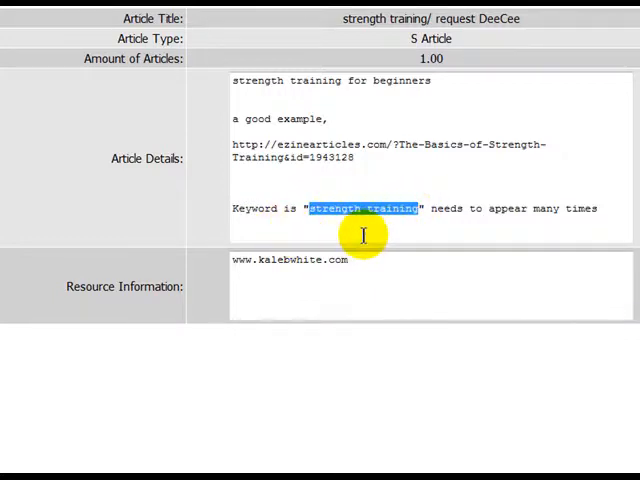
pyautogui.moveTo(480, 216)
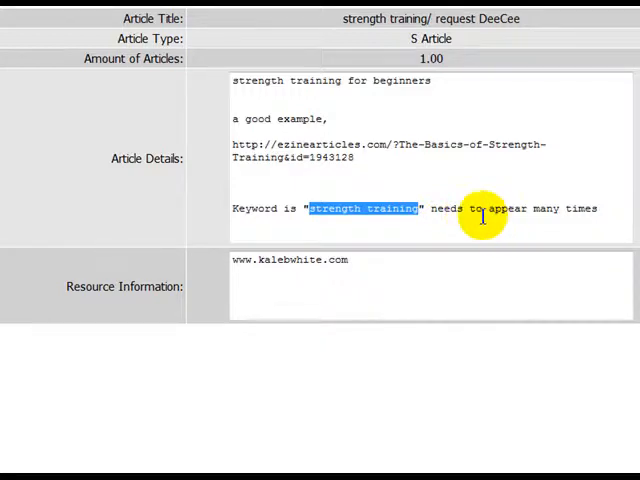
pyautogui.moveTo(538, 220)
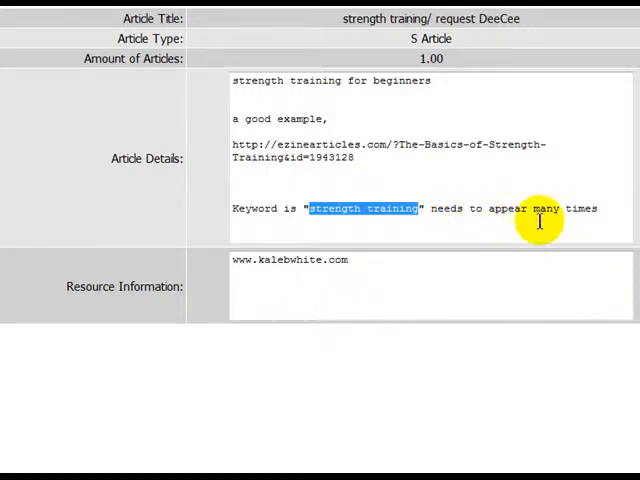
pyautogui.moveTo(332, 296)
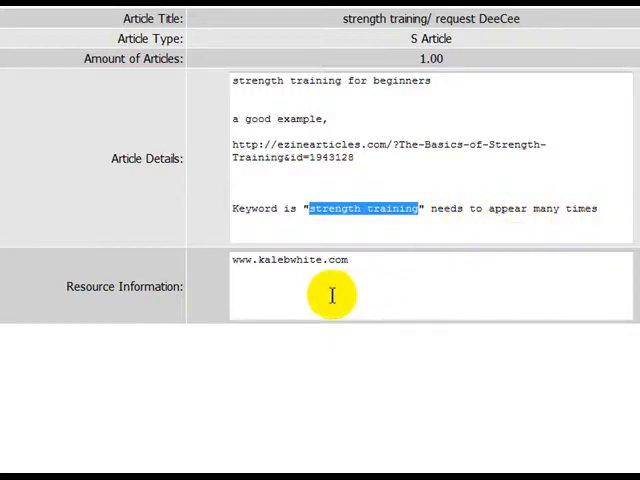
pyautogui.moveTo(290, 276)
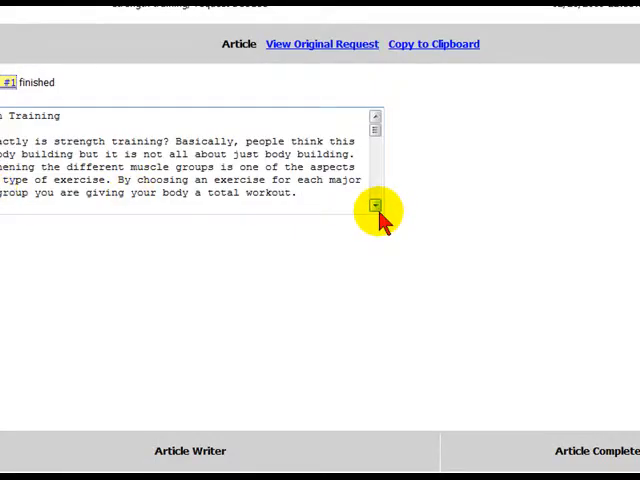
# Step: Select the finished article's full text for copying and return to the member home page
pyautogui.click(376, 204)
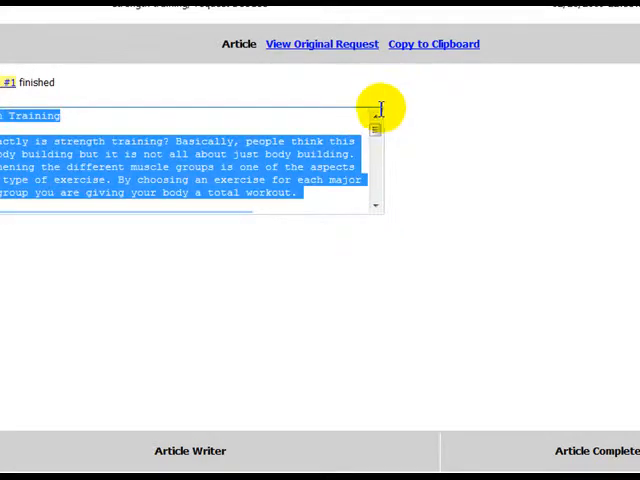
pyautogui.moveTo(512, 138)
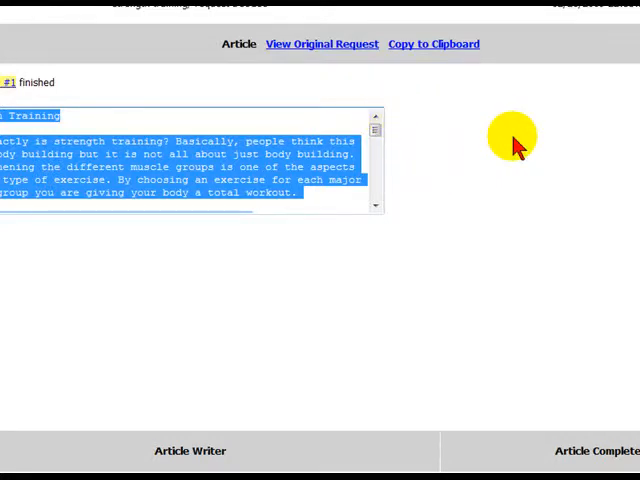
pyautogui.moveTo(516, 140)
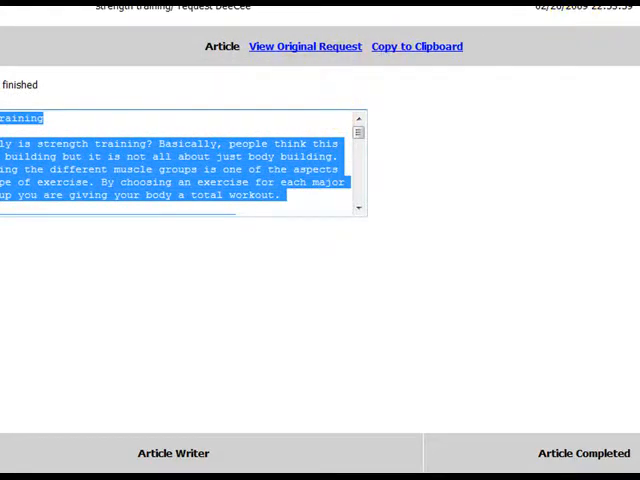
pyautogui.moveTo(190, 230)
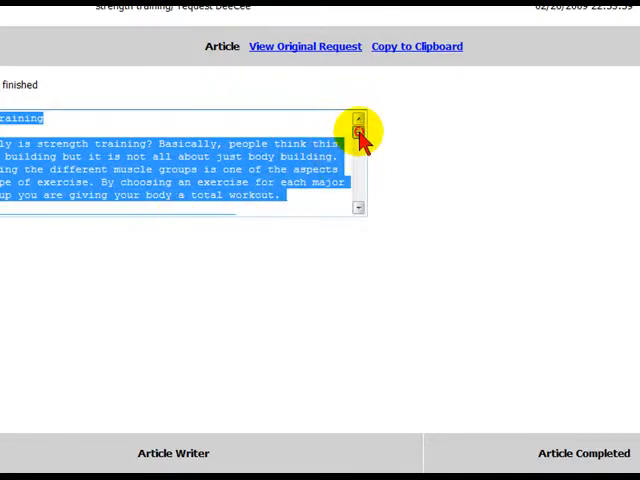
pyautogui.moveTo(148, 50)
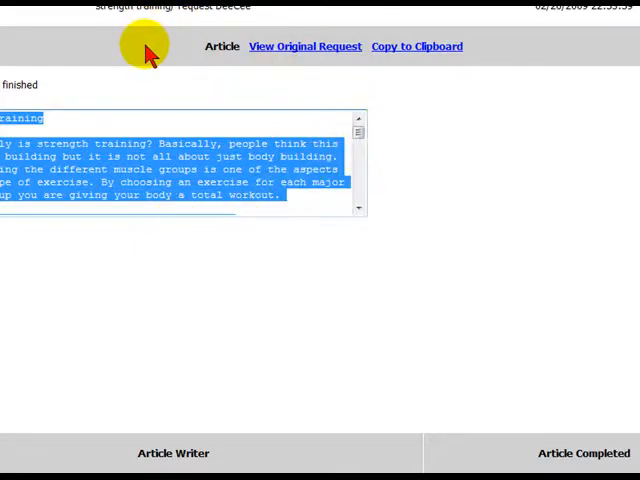
pyautogui.moveTo(138, 62)
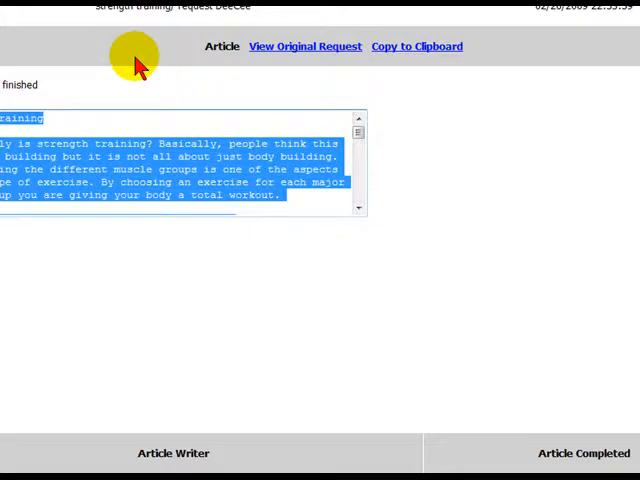
pyautogui.moveTo(190, 104)
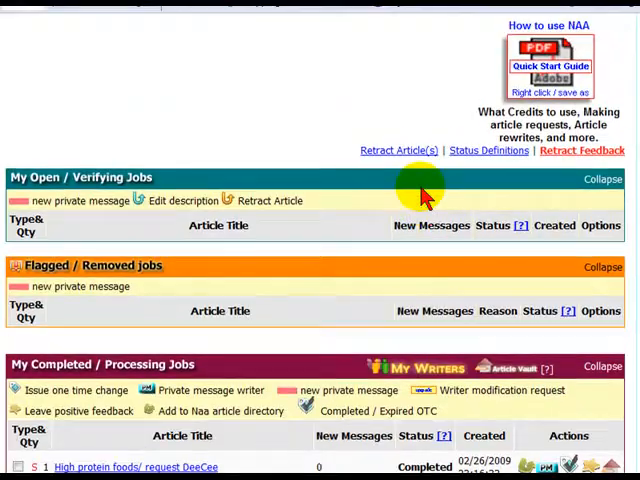
pyautogui.scroll(3)
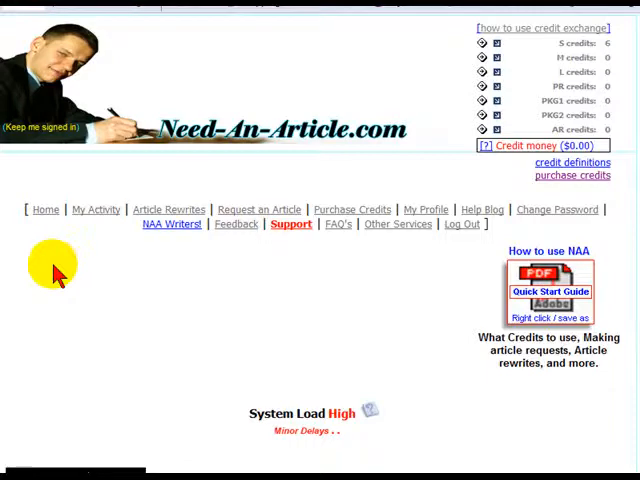
pyautogui.moveTo(172, 224)
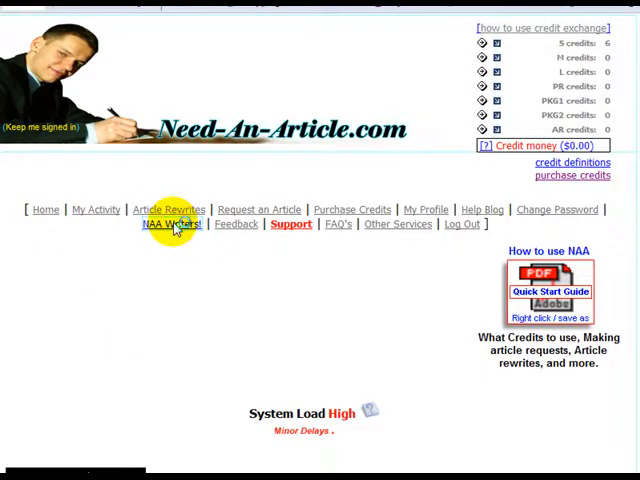
# Step: Browse the NAA Writers directory, reviewing writers' expertise areas and feedback scores
pyautogui.click(170, 224)
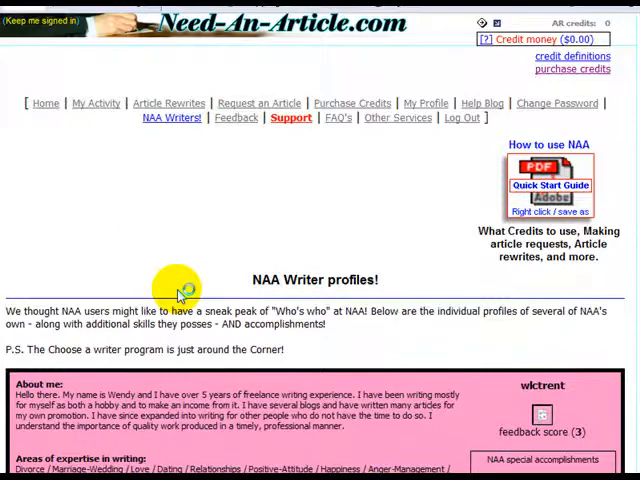
pyautogui.scroll(-3)
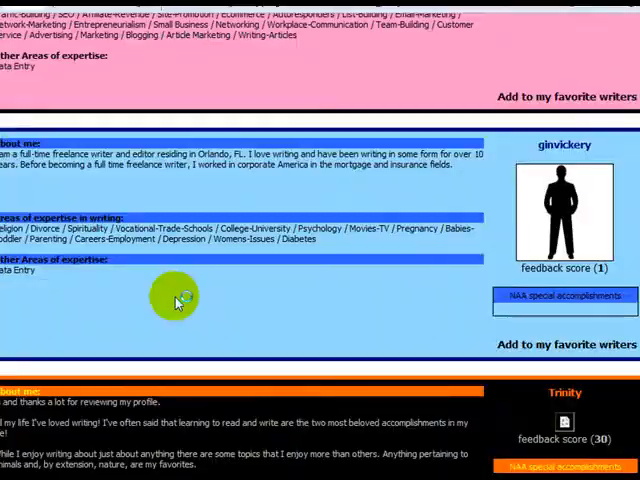
pyautogui.scroll(-3)
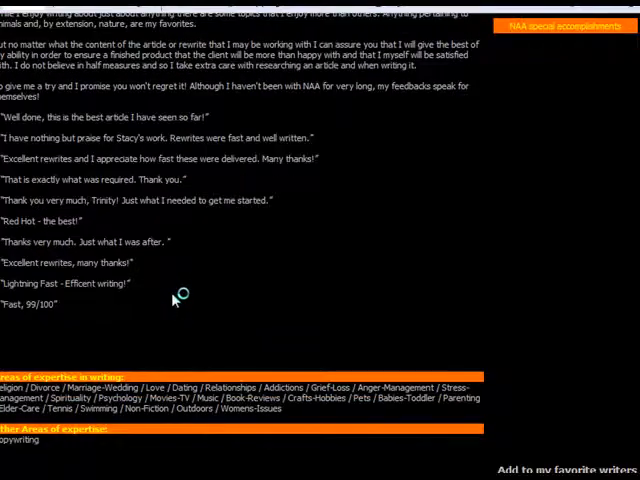
pyautogui.scroll(-3)
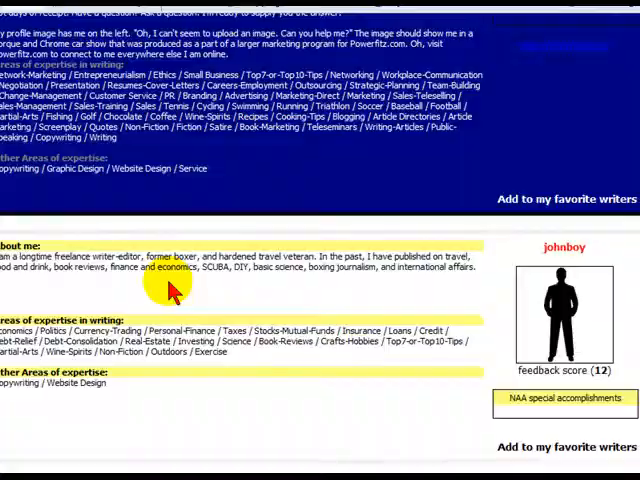
pyautogui.scroll(-3)
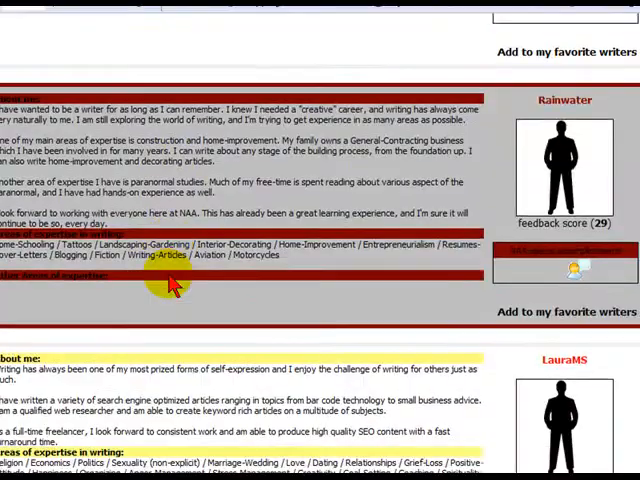
pyautogui.scroll(-3)
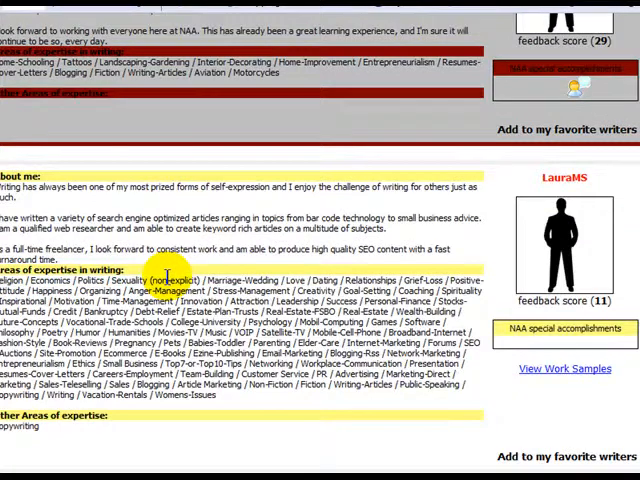
pyautogui.scroll(-3)
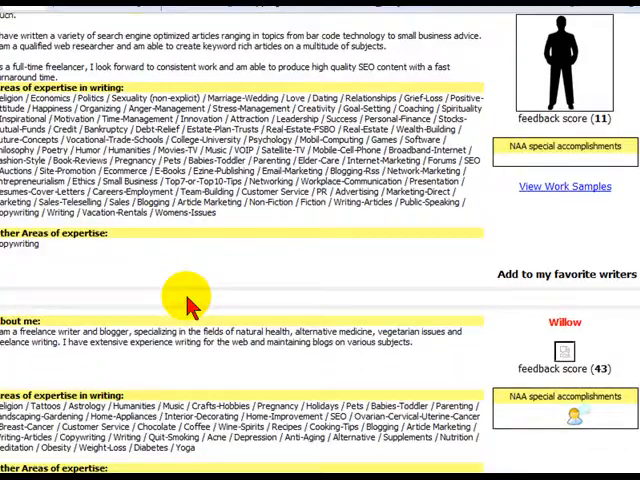
pyautogui.scroll(3)
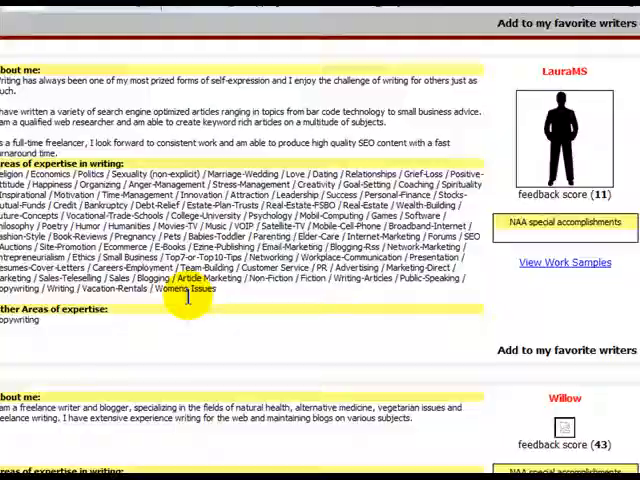
pyautogui.scroll(-3)
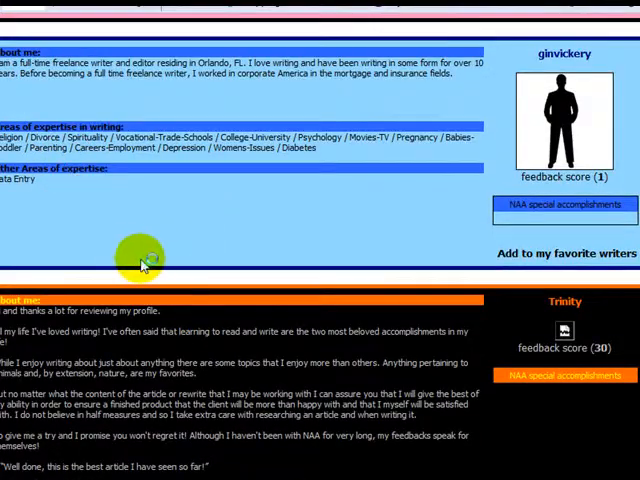
pyautogui.moveTo(216, 252)
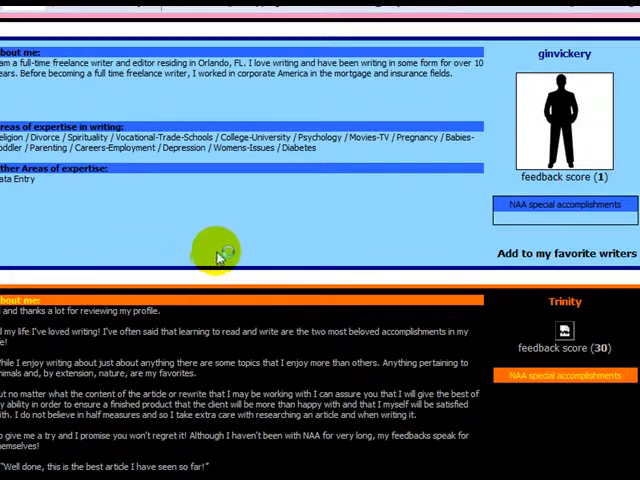